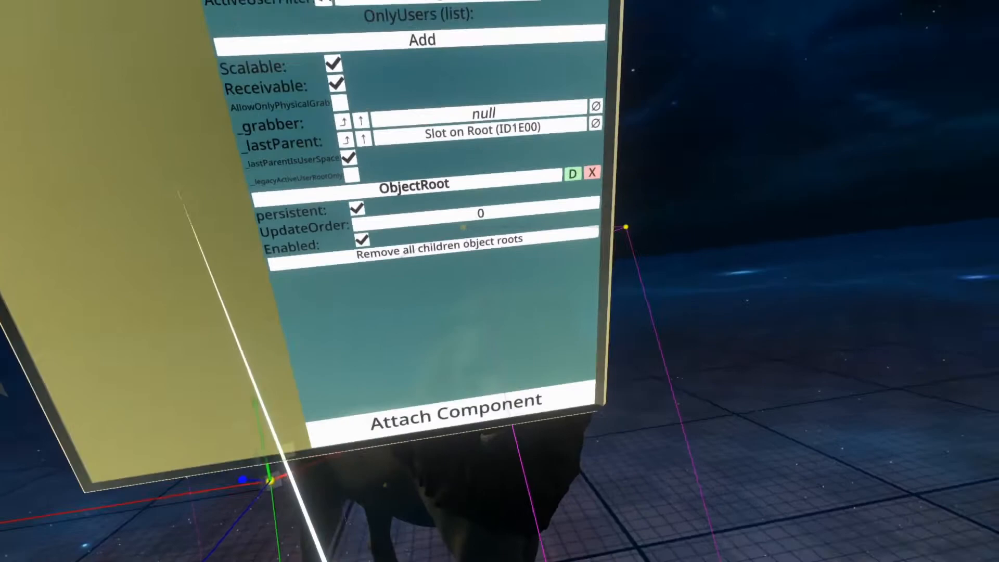
- Attach the TouchableData component to the lion from the interaction category
left_click(453, 399)
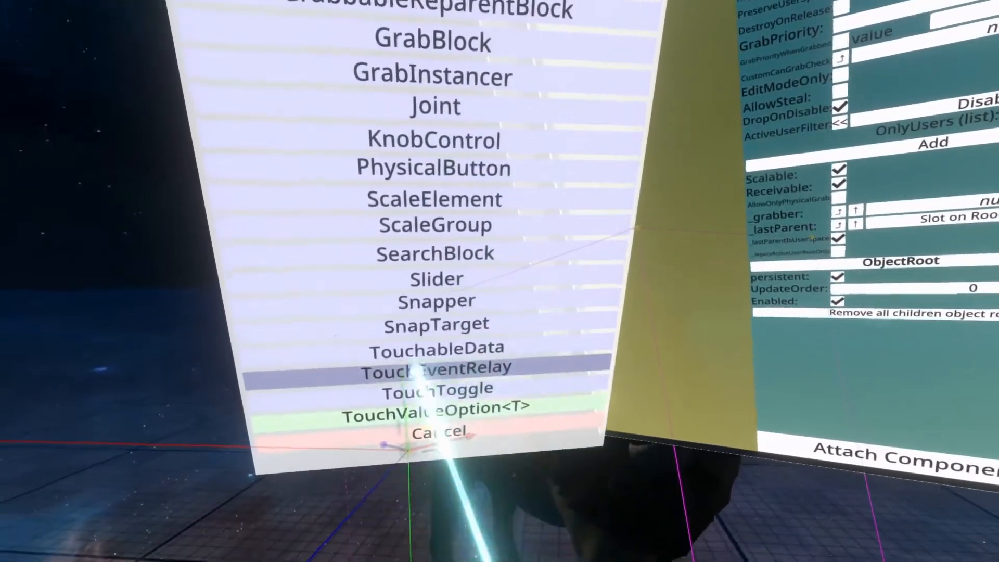
left_click(435, 347)
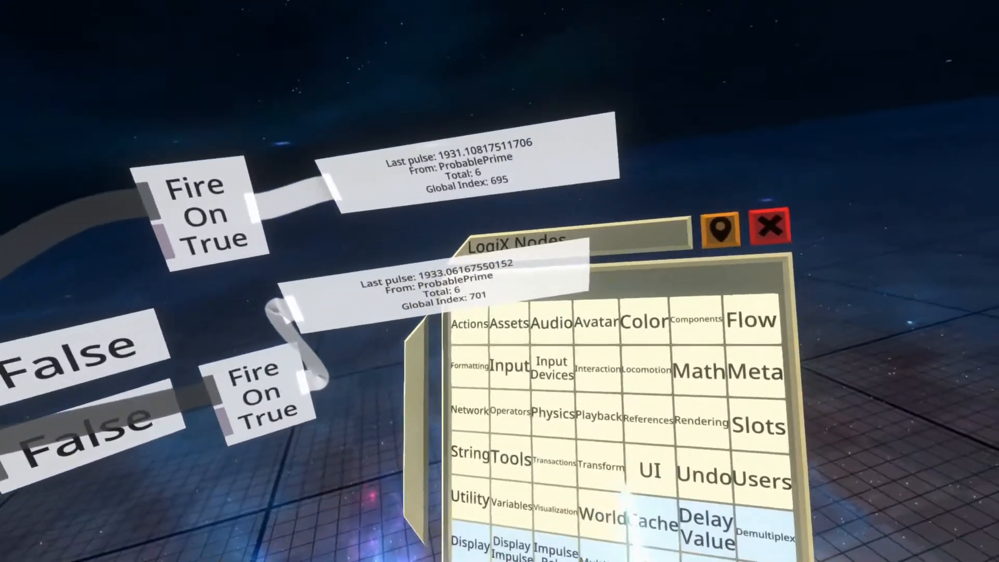
- Show the Users category of LogiX nodes (User Root, Local User)
left_click(770, 479)
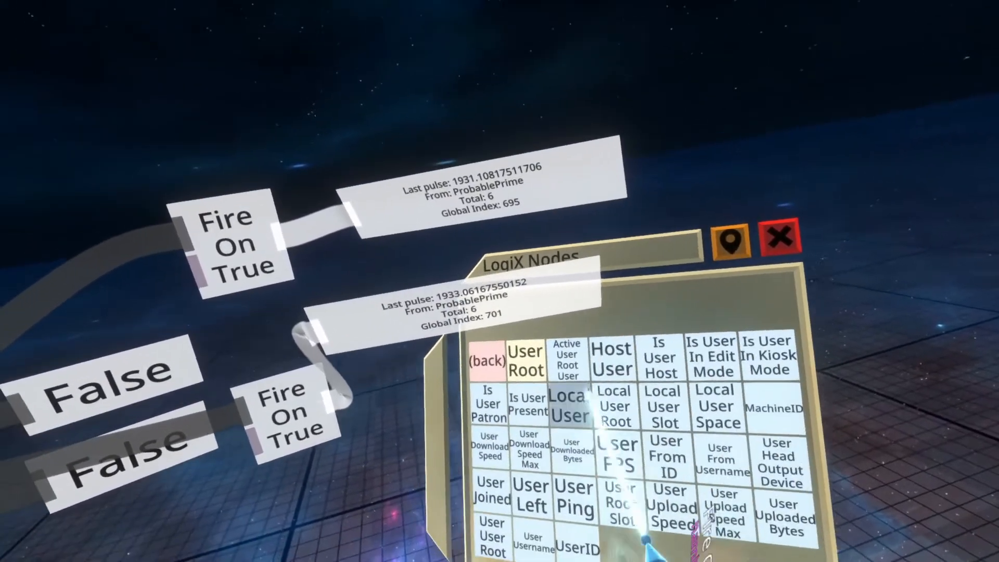